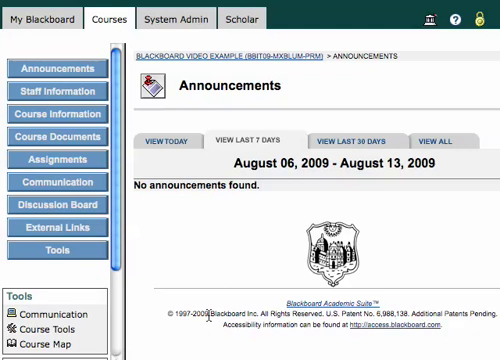
pyautogui.moveTo(160, 216)
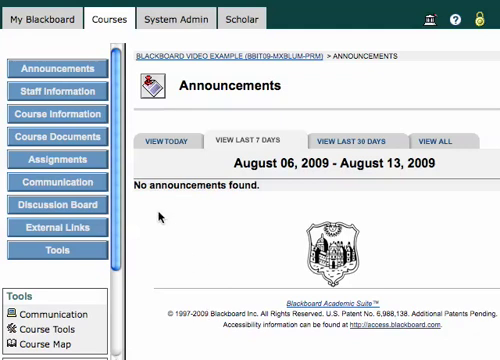
pyautogui.moveTo(62, 166)
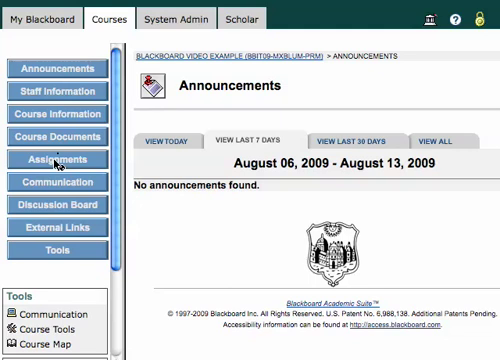
# Go to the course's Assignments area, currently an empty folder.
pyautogui.click(56, 158)
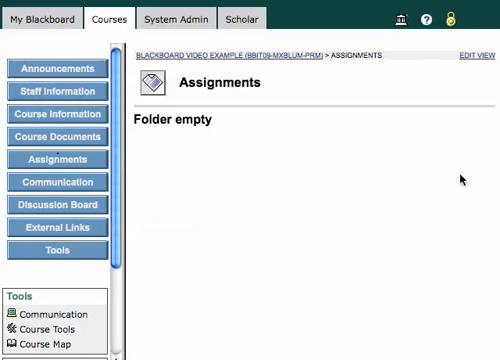
pyautogui.moveTo(480, 62)
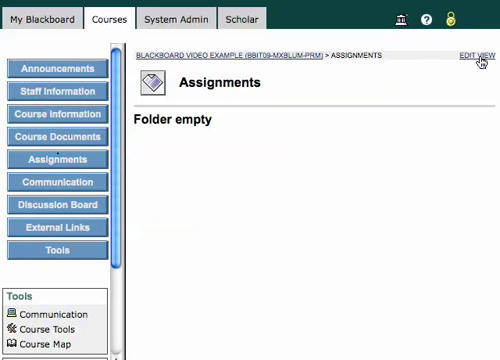
# Switch Assignments to Edit View and choose Wiki as the content type to add.
pyautogui.click(466, 52)
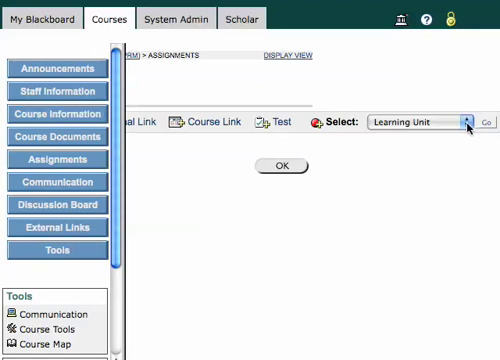
pyautogui.click(464, 122)
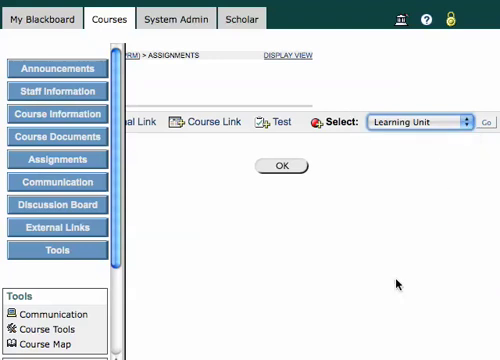
pyautogui.click(416, 122)
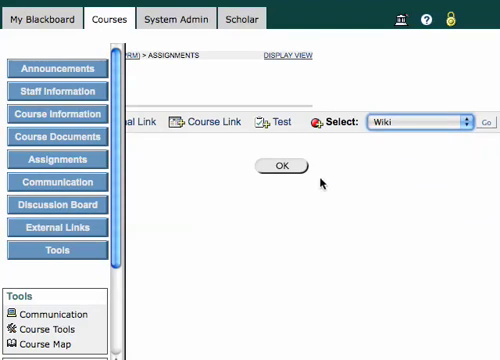
pyautogui.moveTo(420, 172)
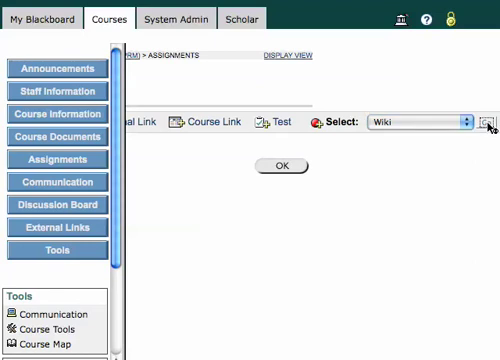
# Start the new wiki form and name it 'New Wiki', keeping default availability.
pyautogui.click(488, 122)
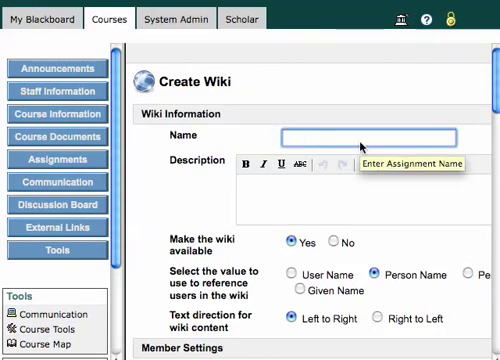
pyautogui.write('New W')
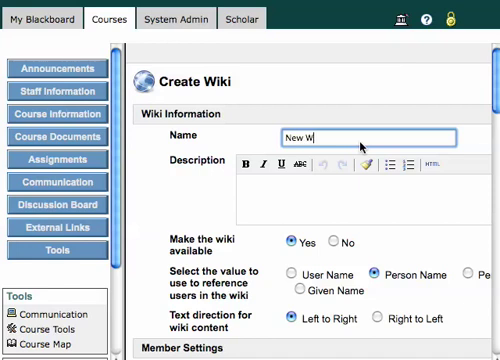
pyautogui.write('iki')
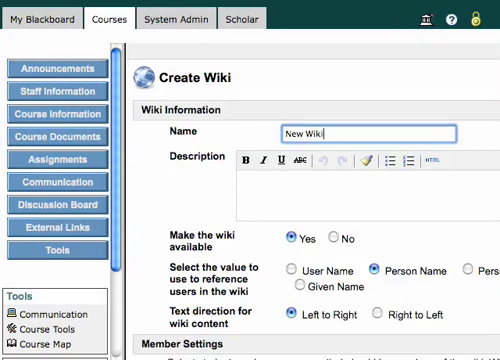
pyautogui.scroll(-3)
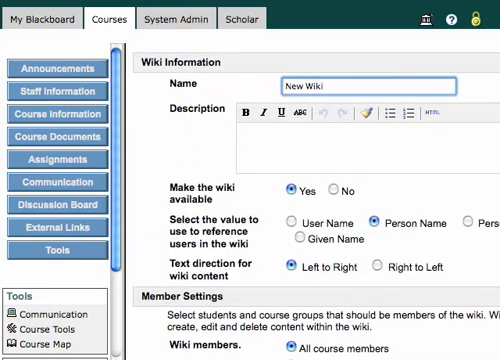
pyautogui.scroll(-3)
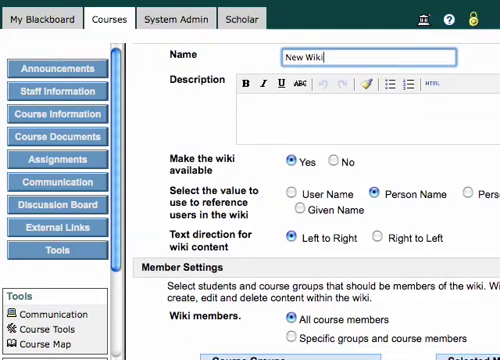
# Let wiki members view and write comments, leaving delete comments unticked.
pyautogui.scroll(-3)
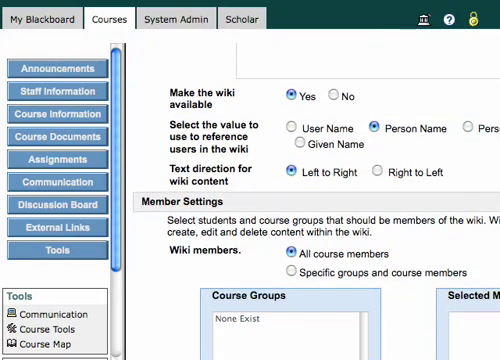
pyautogui.scroll(-3)
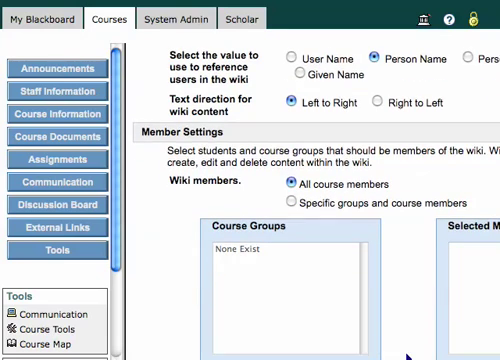
pyautogui.scroll(-3)
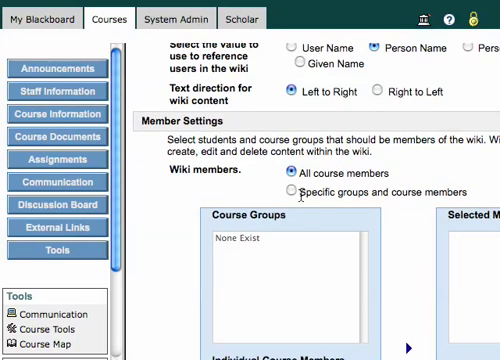
pyautogui.moveTo(300, 192)
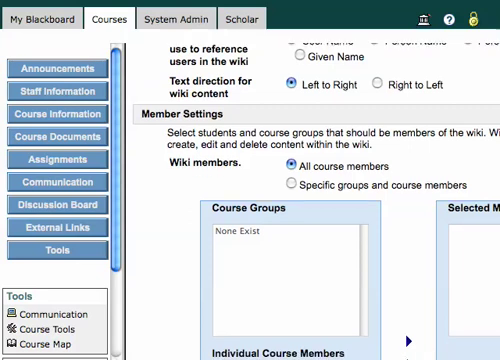
pyautogui.scroll(-3)
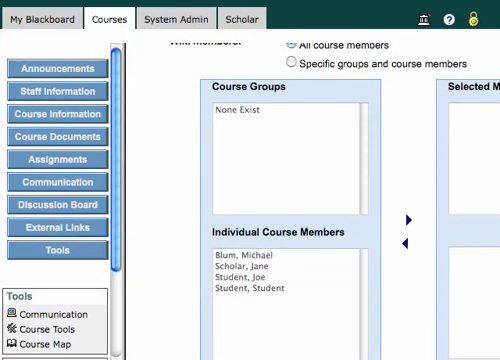
pyautogui.scroll(-3)
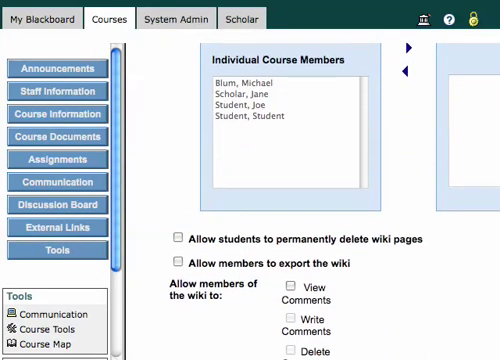
pyautogui.scroll(-3)
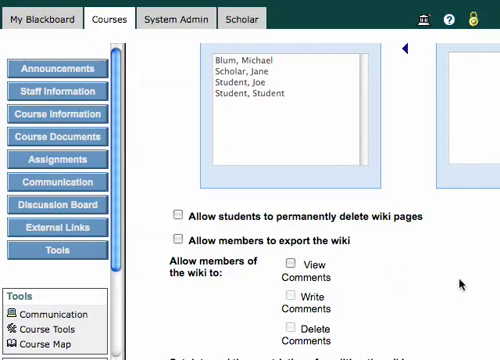
pyautogui.moveTo(458, 284)
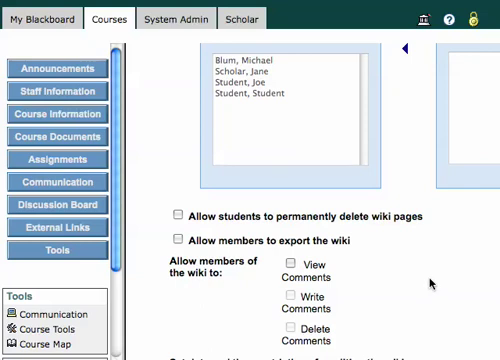
pyautogui.click(288, 264)
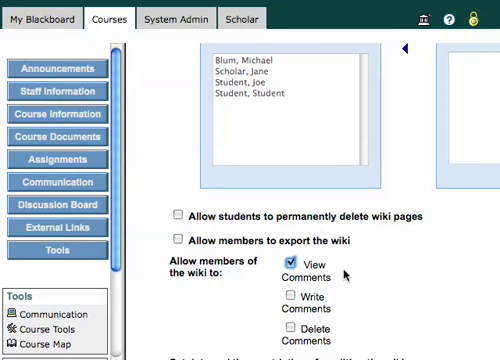
pyautogui.click(288, 296)
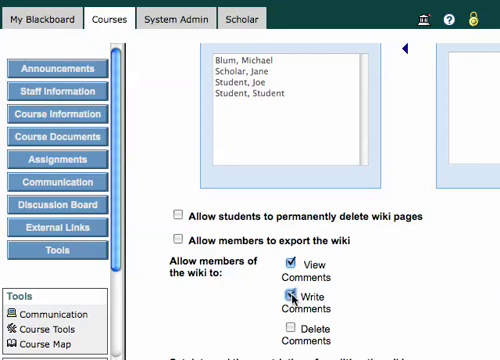
pyautogui.click(286, 296)
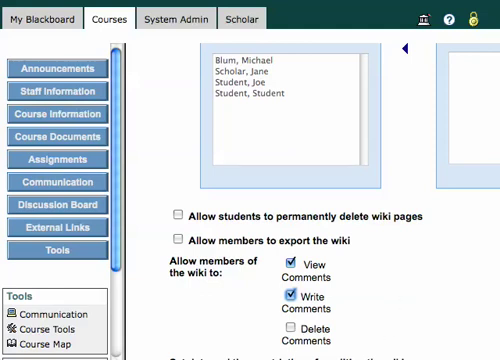
# Create a grade book entry named 'Sample Wiki' worth 100 points, shown to students.
pyautogui.scroll(-3)
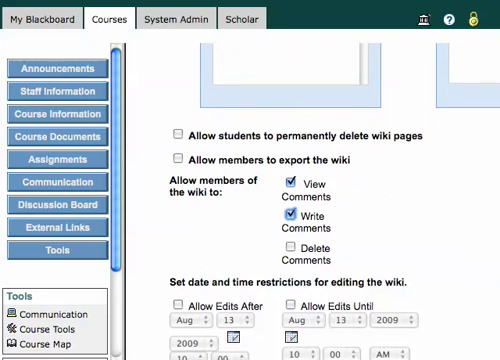
pyautogui.scroll(-3)
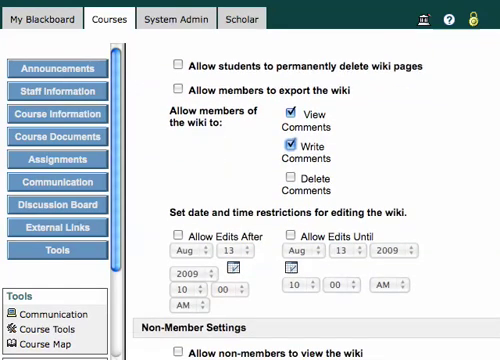
pyautogui.scroll(-3)
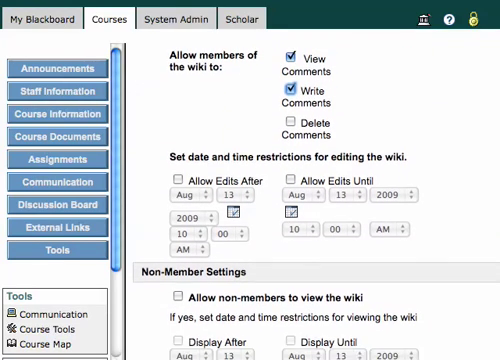
pyautogui.scroll(-3)
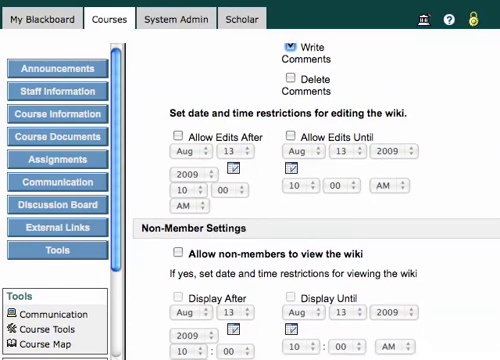
pyautogui.scroll(-3)
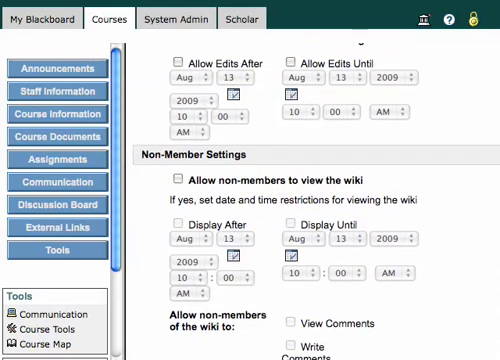
pyautogui.scroll(-3)
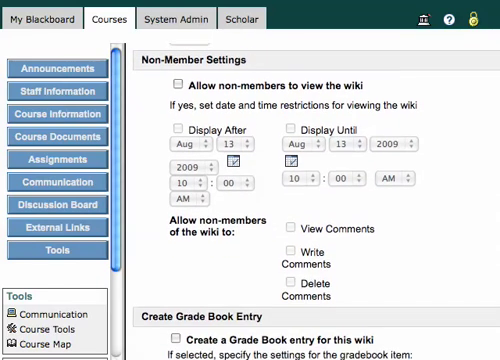
pyautogui.scroll(-3)
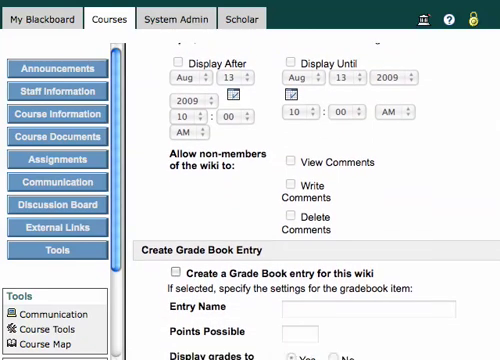
pyautogui.scroll(-3)
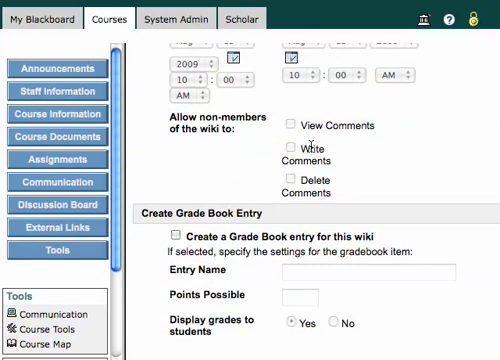
pyautogui.moveTo(324, 204)
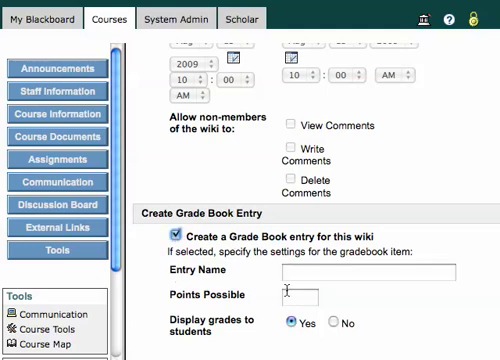
pyautogui.click(360, 272)
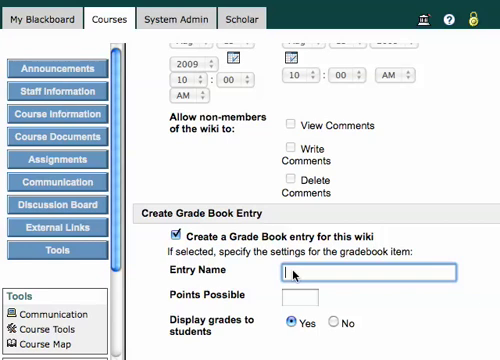
pyautogui.write('Sample Wiki')
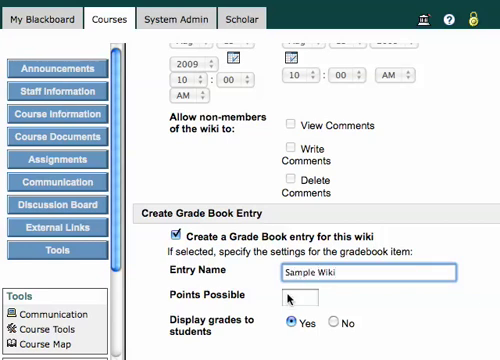
pyautogui.write('100')
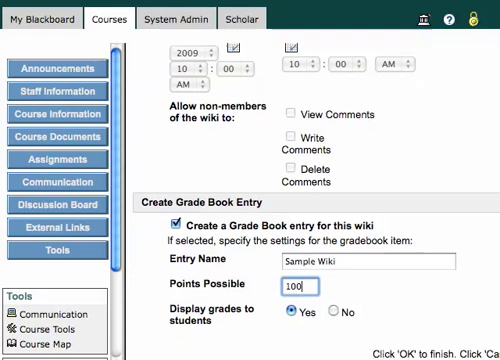
# Submit the form with OK so the receipt confirms Team Site 'New Wiki' created.
pyautogui.scroll(-3)
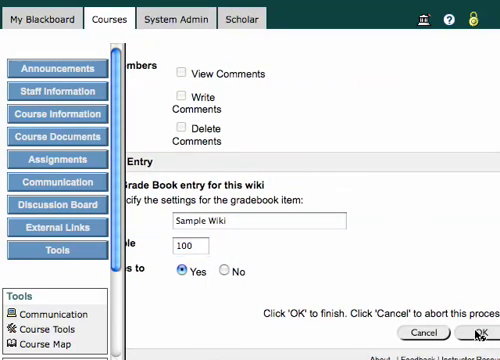
pyautogui.click(472, 332)
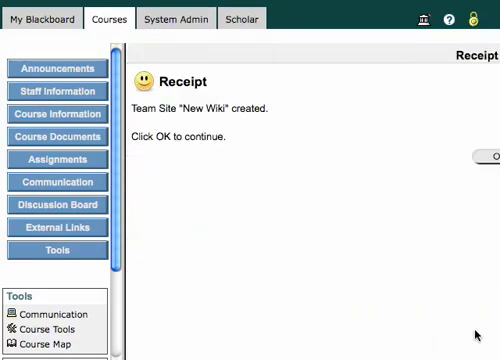